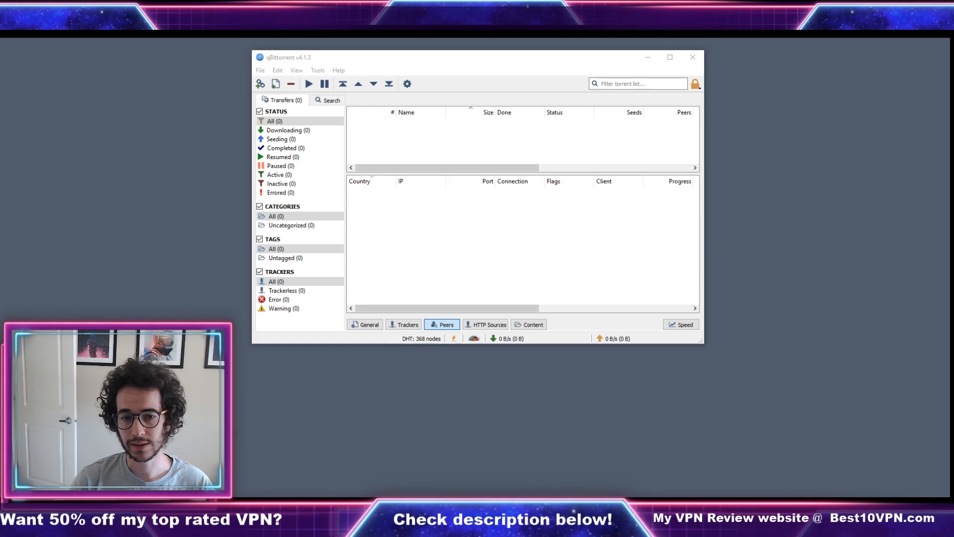
{"action": "mouse_move", "coordinate": [634, 259]}
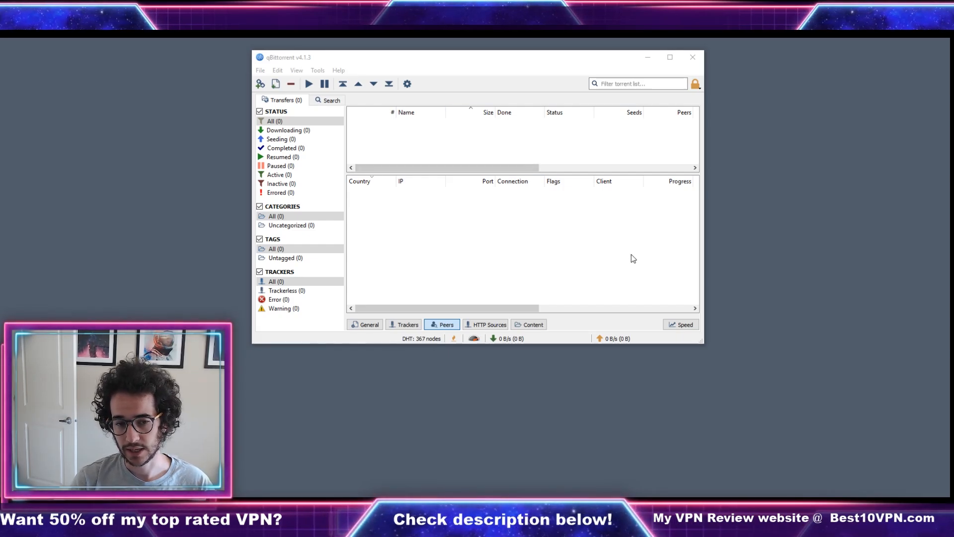
{"action": "mouse_move", "coordinate": [791, 266]}
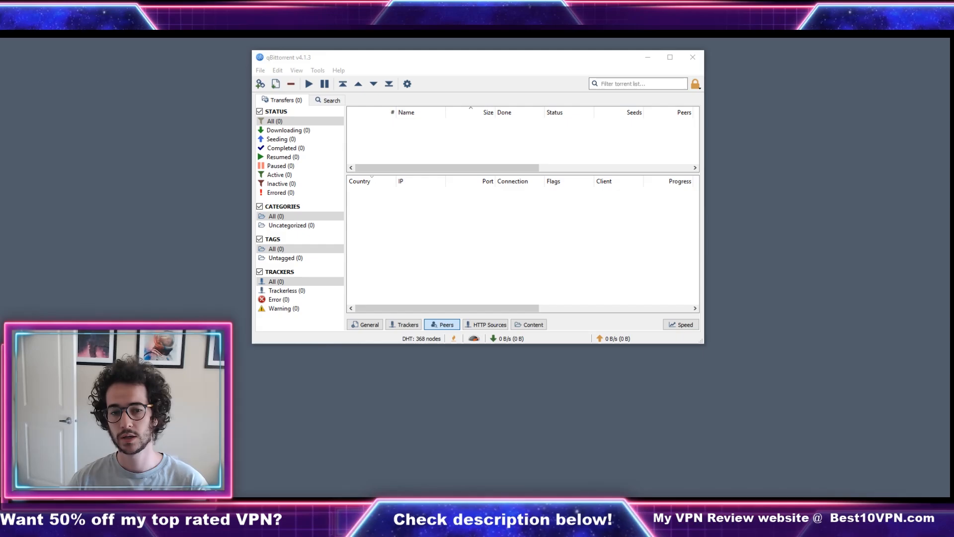
{"action": "mouse_move", "coordinate": [379, 60]}
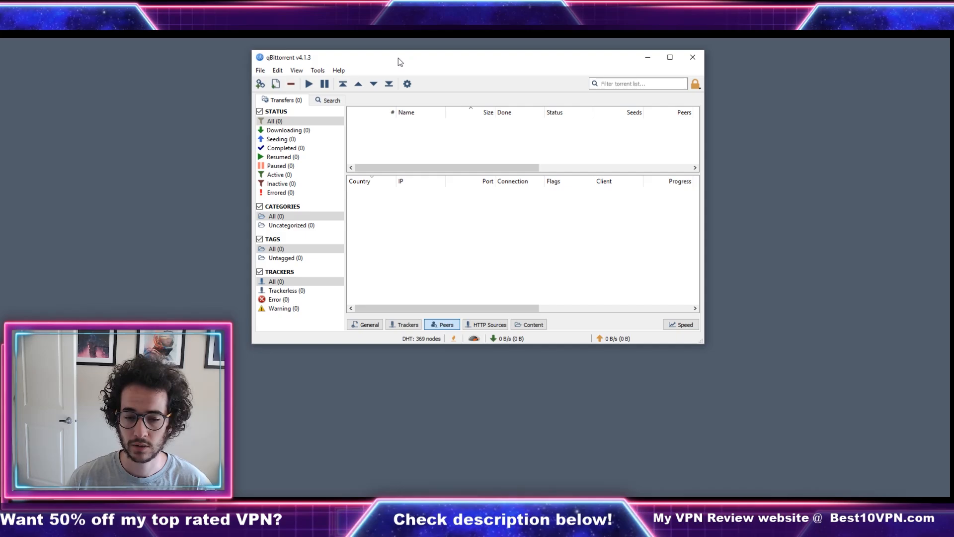
{"action": "mouse_move", "coordinate": [497, 71]}
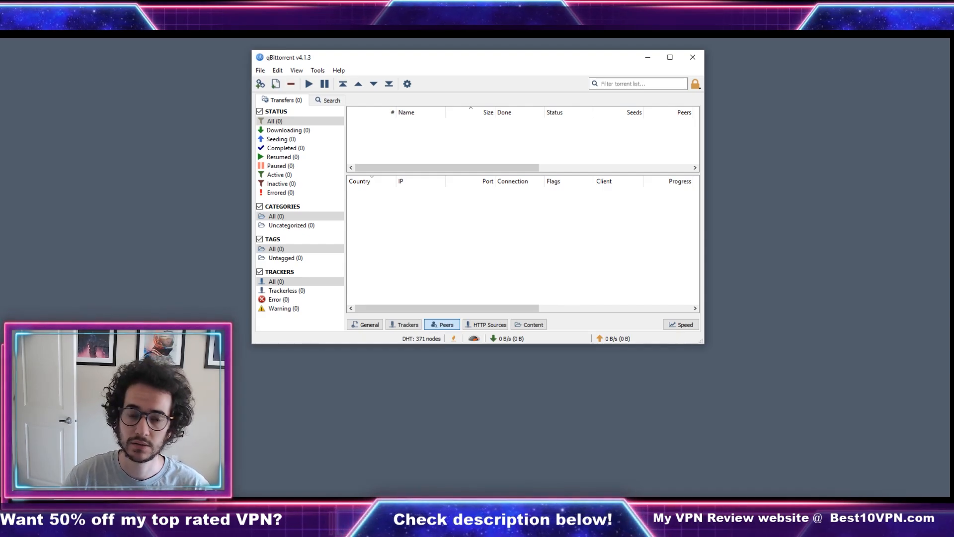
{"action": "mouse_move", "coordinate": [553, 59]}
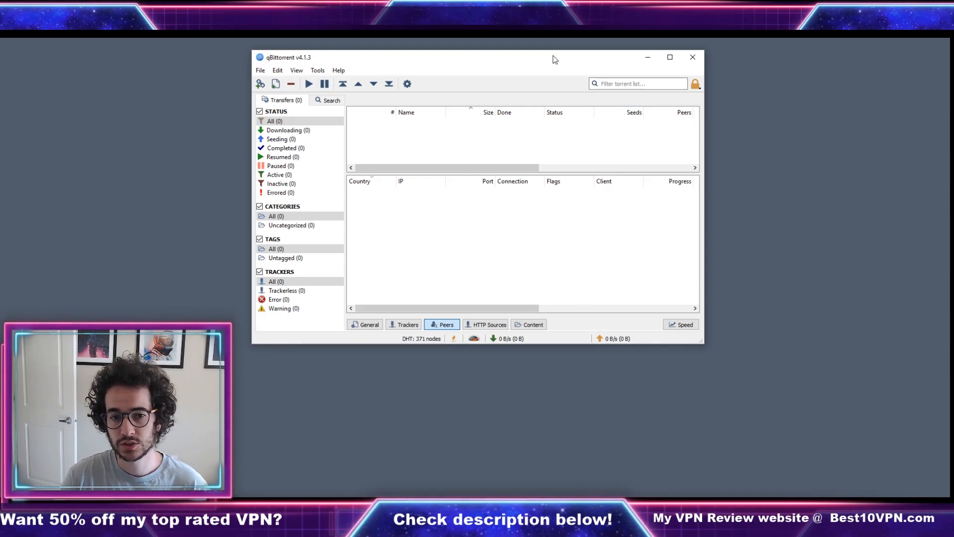
{"action": "mouse_move", "coordinate": [348, 40]}
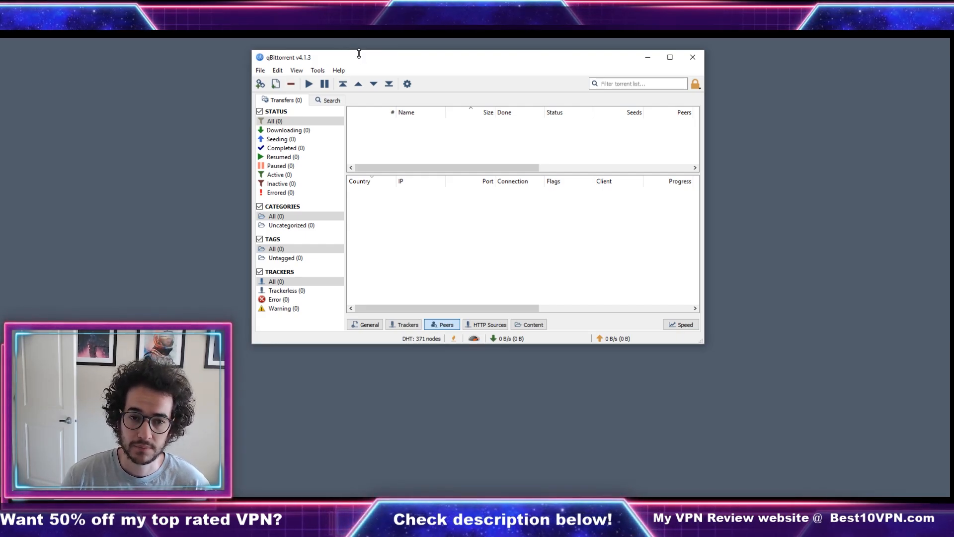
{"action": "mouse_move", "coordinate": [619, 40]}
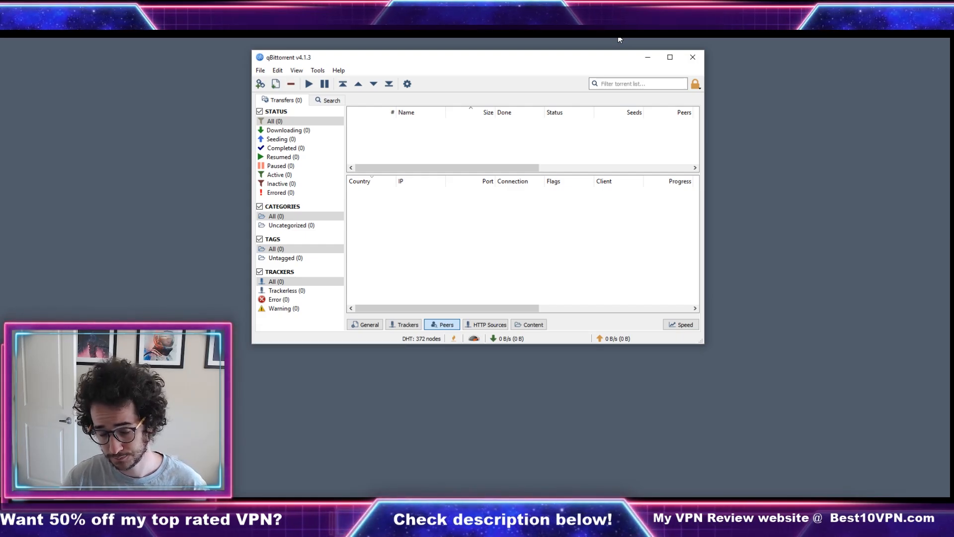
{"action": "mouse_move", "coordinate": [692, 58]}
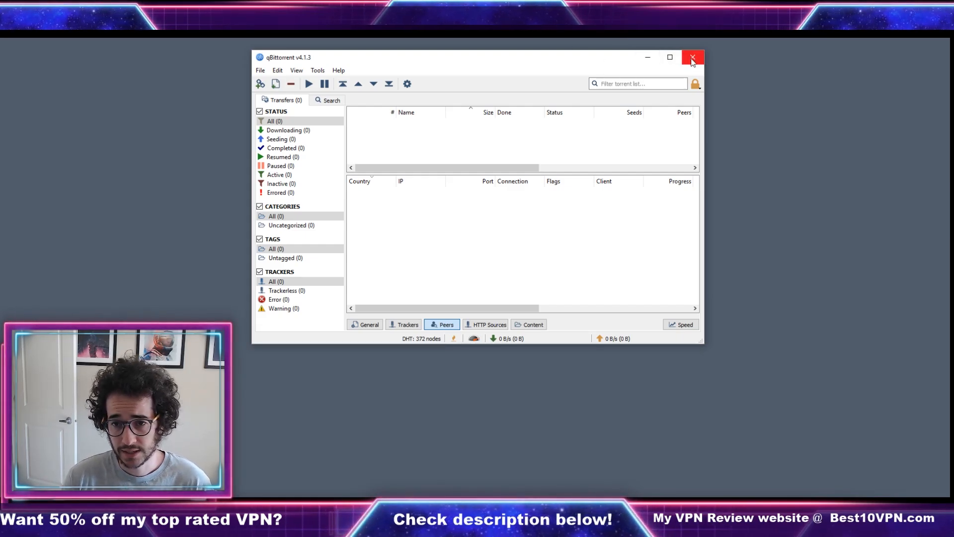
{"action": "mouse_move", "coordinate": [669, 57]}
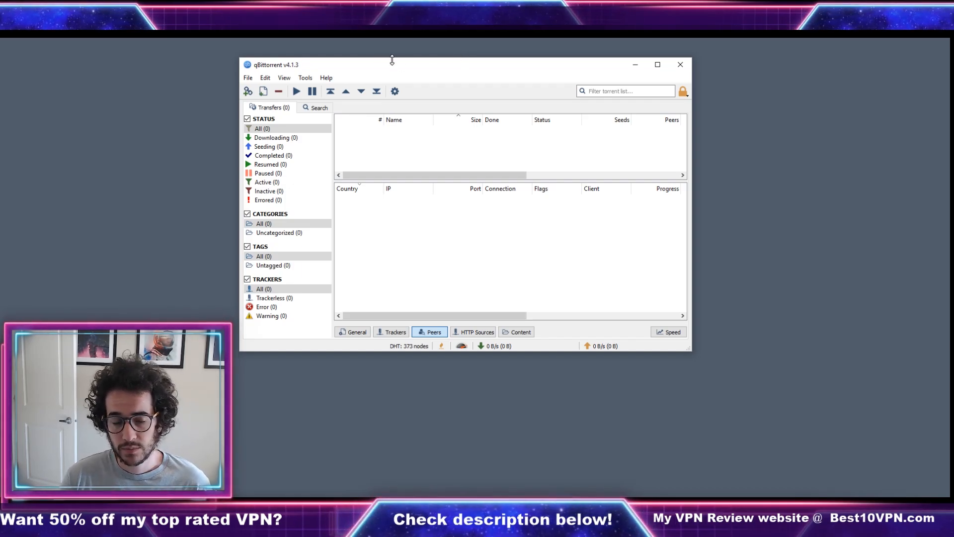
Leave qBittorrent and bring up the browser showing the python.org home page
{"action": "left_click", "coordinate": [283, 77]}
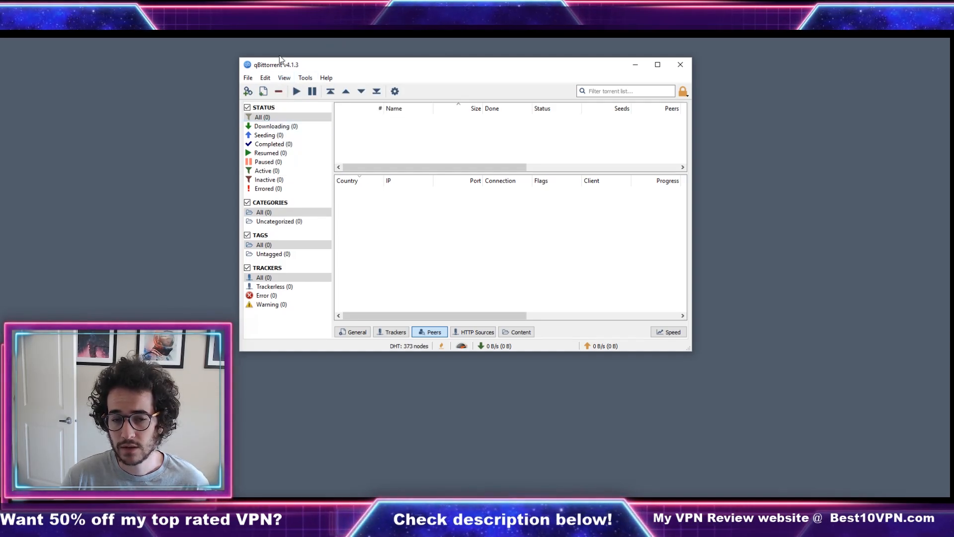
{"action": "mouse_move", "coordinate": [664, 44]}
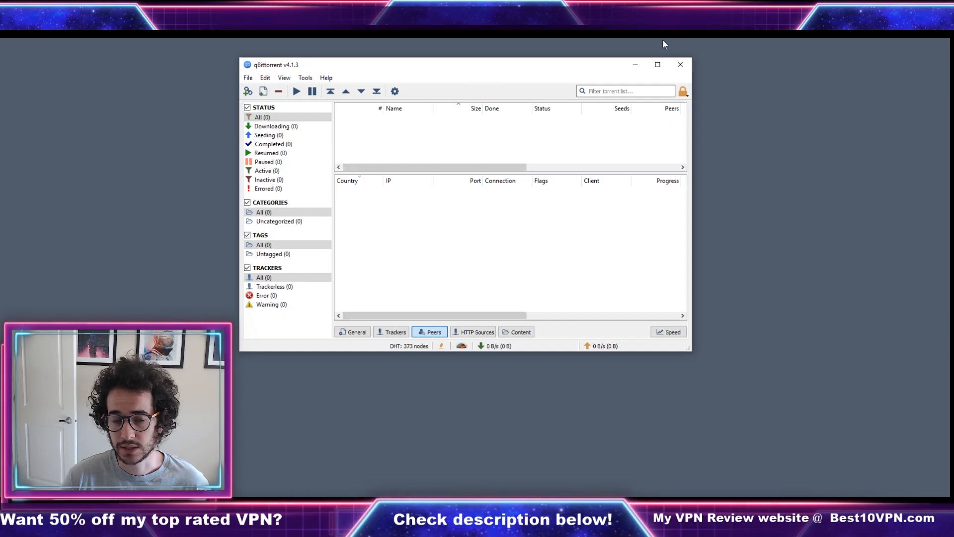
{"action": "left_click", "coordinate": [283, 77]}
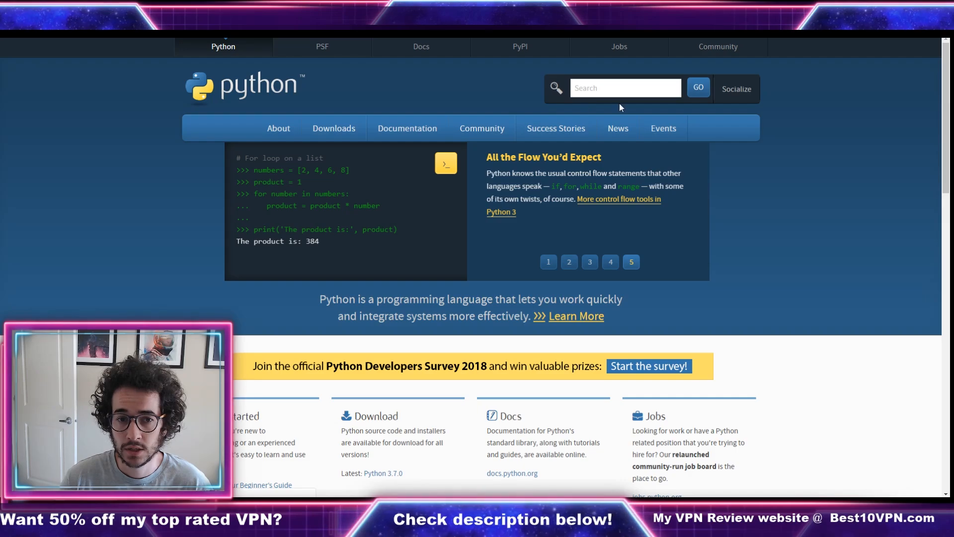
View the Downloads menu on python.org and choose Python 3.7.0 for Windows
{"action": "left_click", "coordinate": [334, 128]}
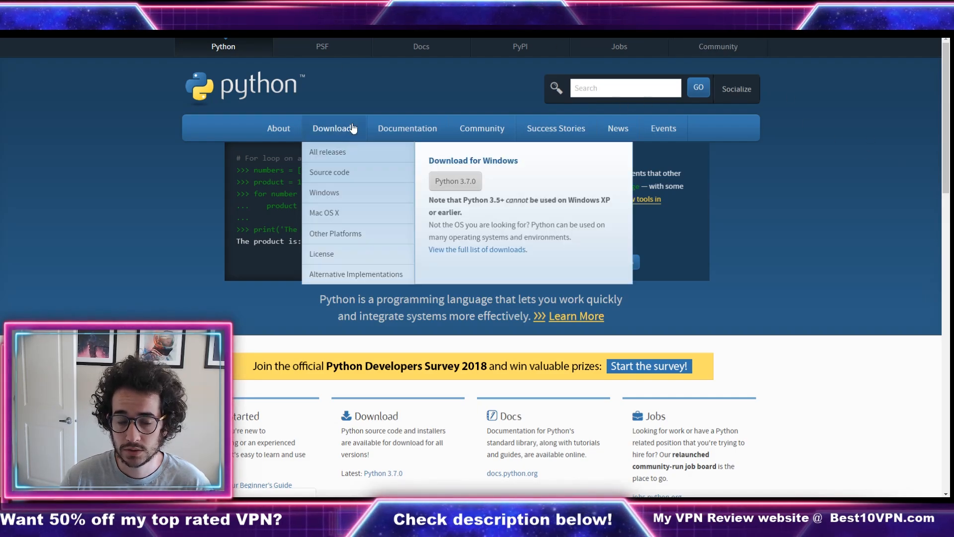
{"action": "left_click", "coordinate": [334, 128]}
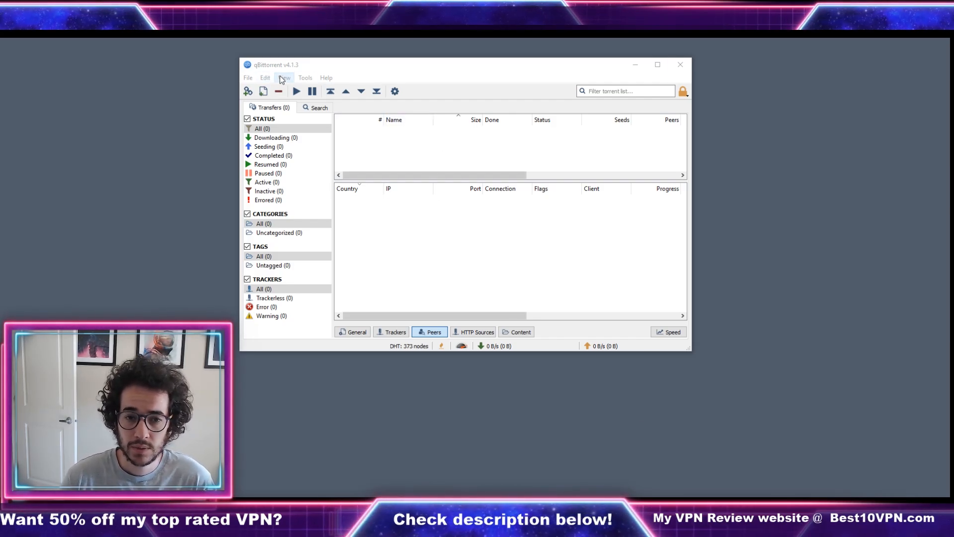
{"action": "mouse_move", "coordinate": [413, 83]}
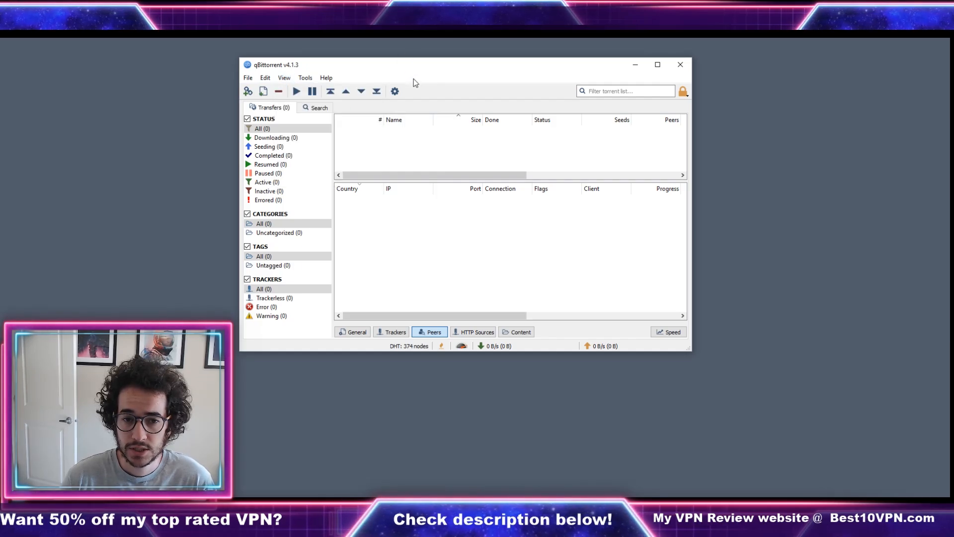
Go to the Search tab, then Search plugins, and reach the GitHub unofficial plugins wiki
{"action": "left_click", "coordinate": [315, 107]}
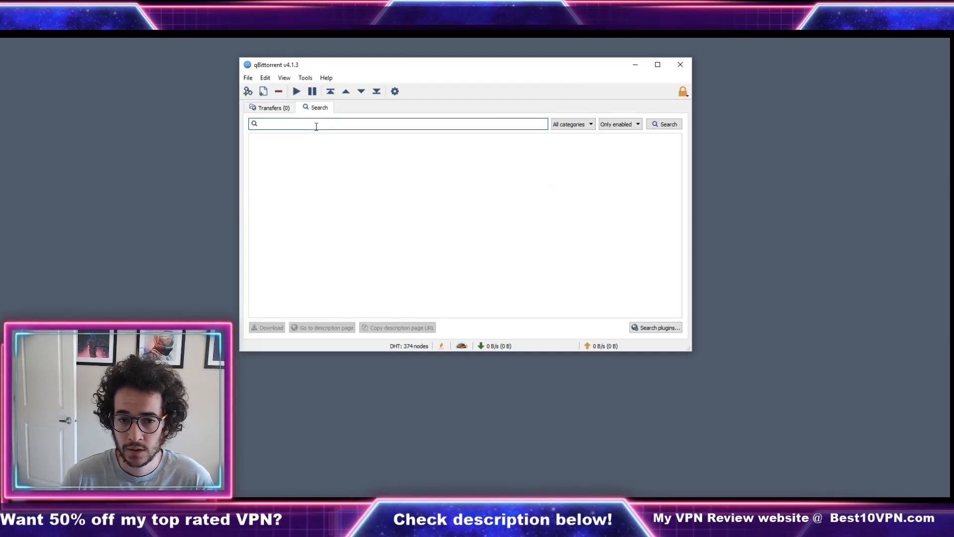
{"action": "mouse_move", "coordinate": [300, 151]}
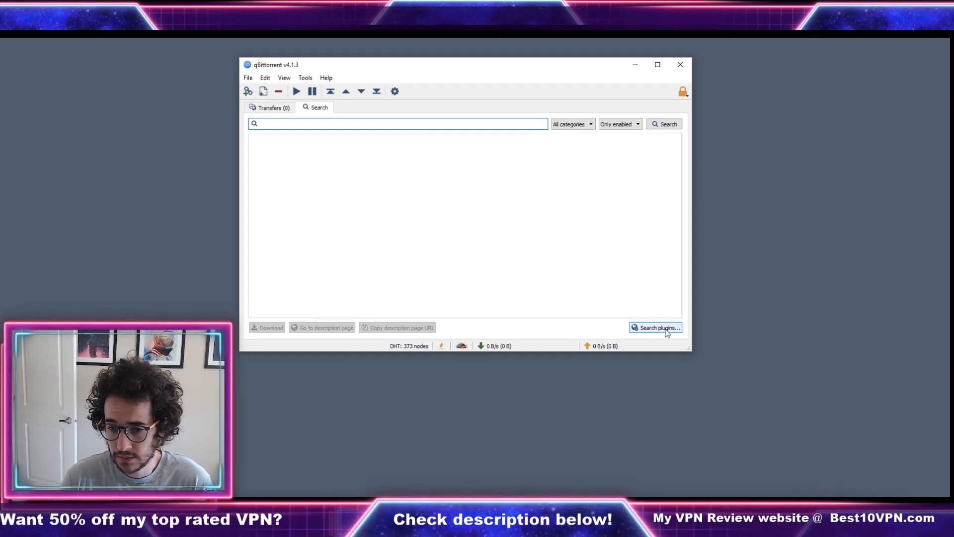
{"action": "left_click", "coordinate": [398, 123]}
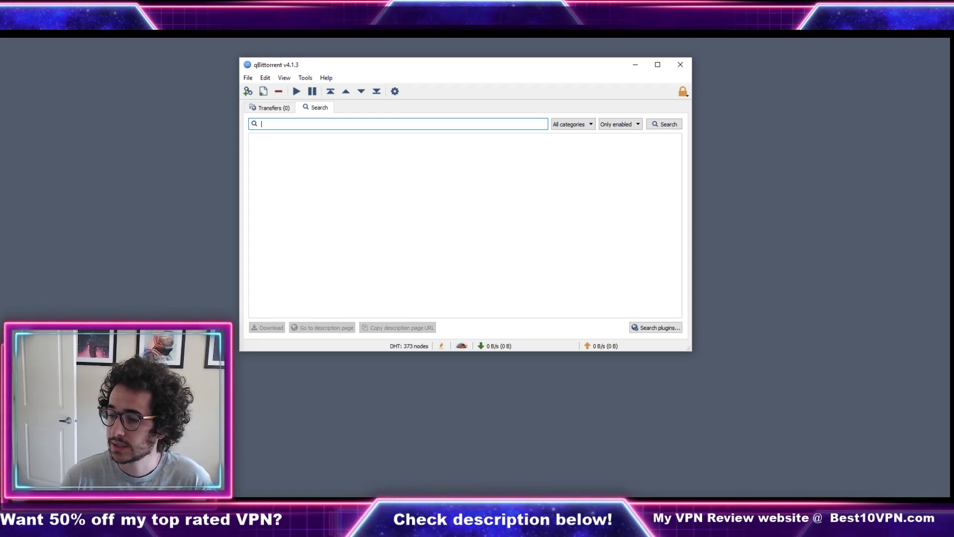
{"action": "left_click", "coordinate": [655, 327]}
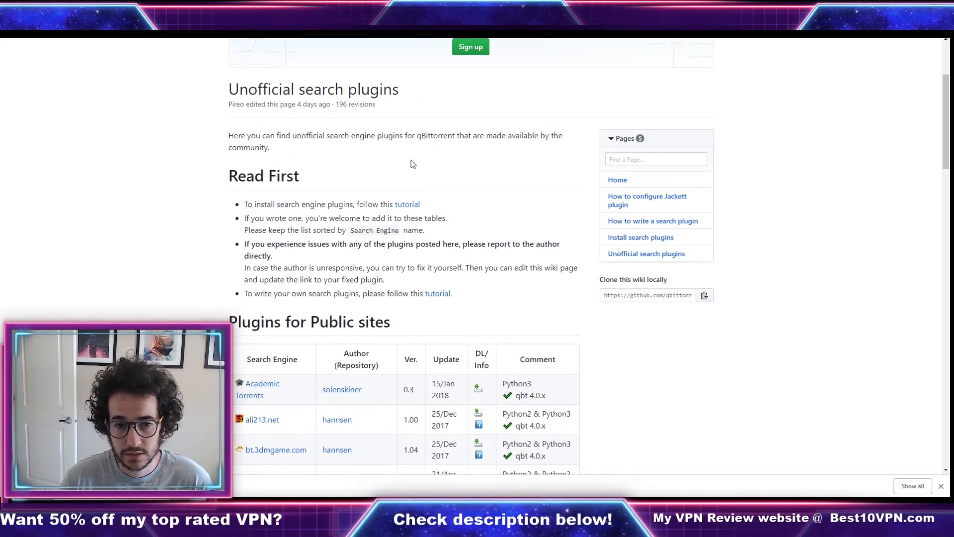
Locate ExtraTorrent in the plugin table and save its extratorrent.py link to Downloads
{"action": "scroll", "scroll_direction": "down", "scroll_amount": 3}
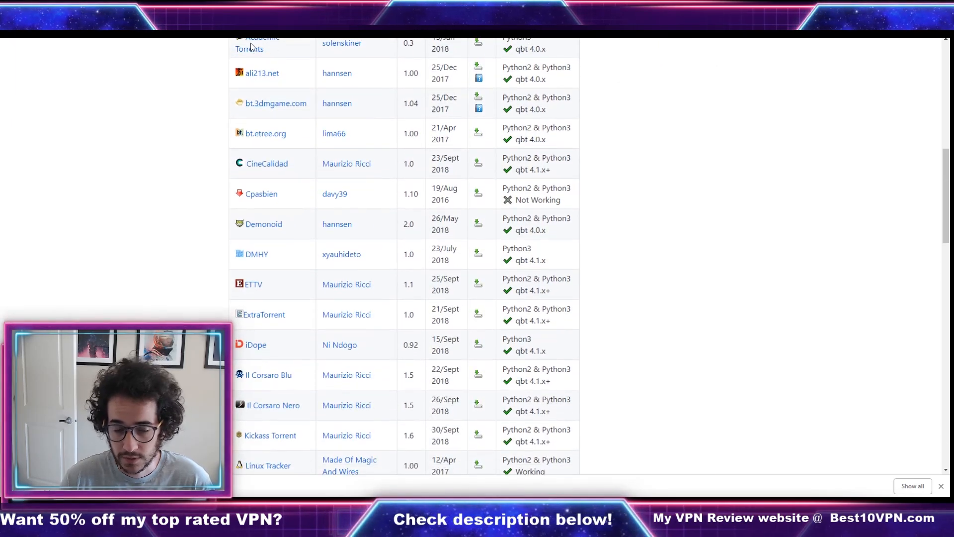
{"action": "scroll", "scroll_direction": "down", "scroll_amount": 3}
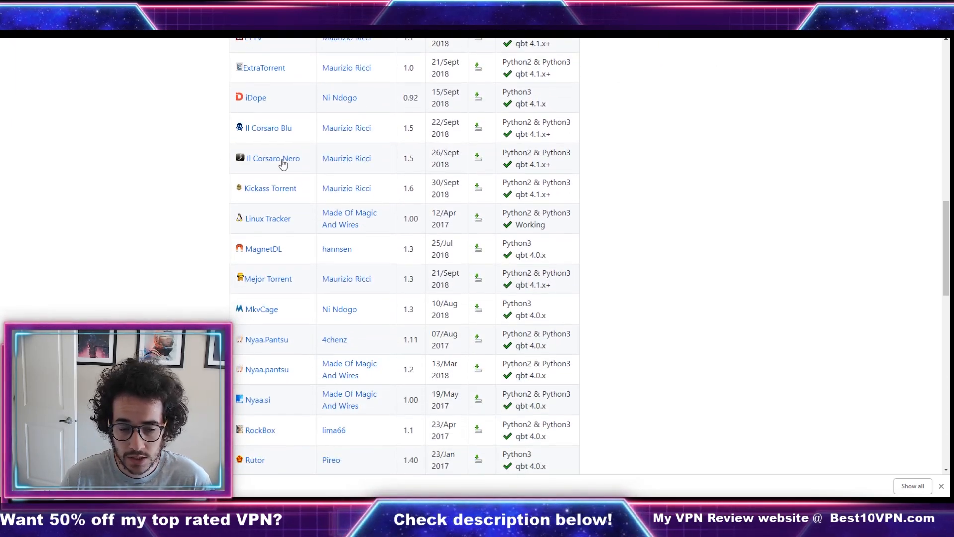
{"action": "scroll", "scroll_direction": "down", "scroll_amount": 3}
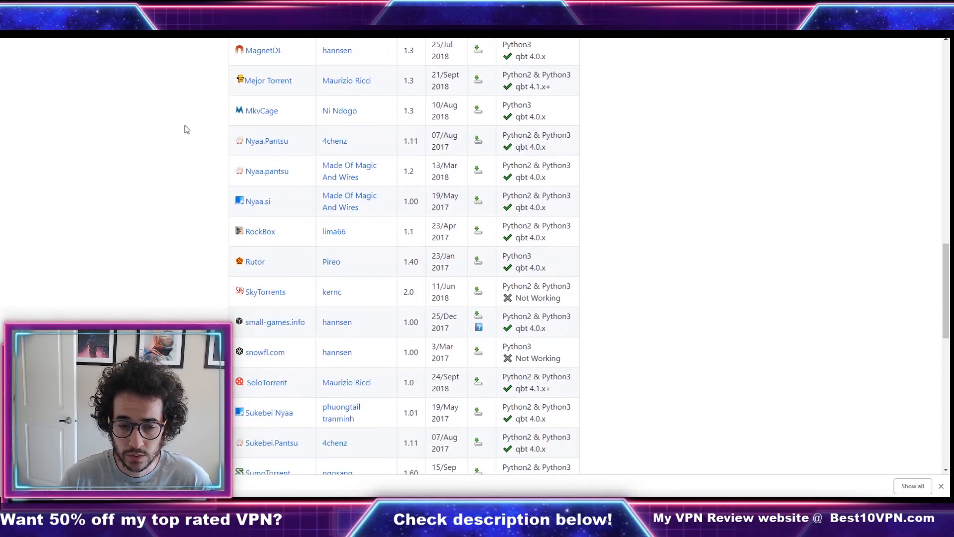
{"action": "scroll", "scroll_direction": "down", "scroll_amount": 3}
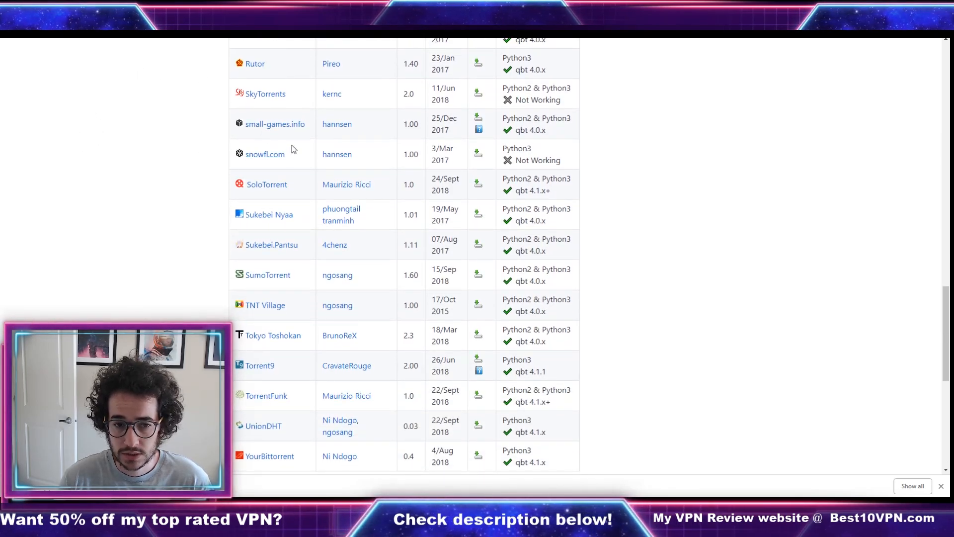
{"action": "scroll", "scroll_direction": "up", "scroll_amount": 3}
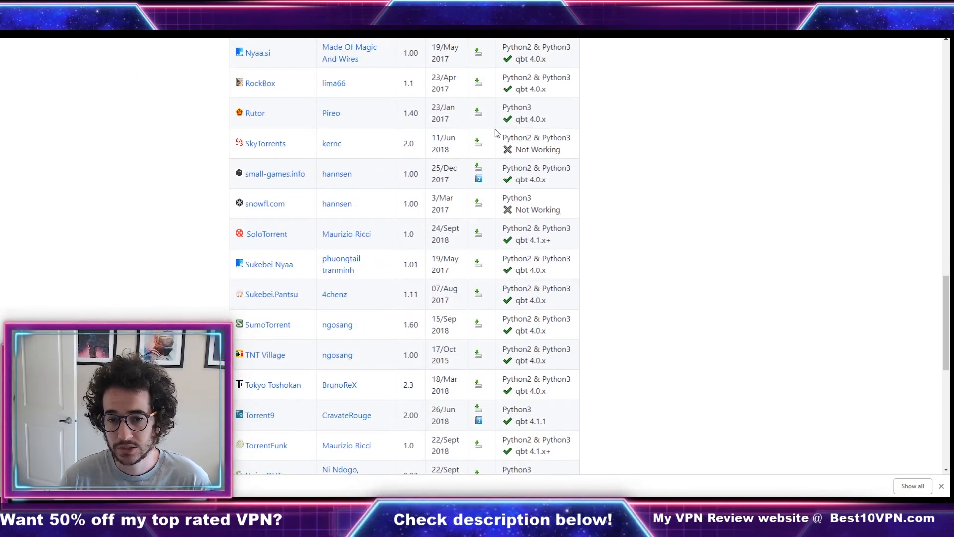
{"action": "mouse_move", "coordinate": [225, 194]}
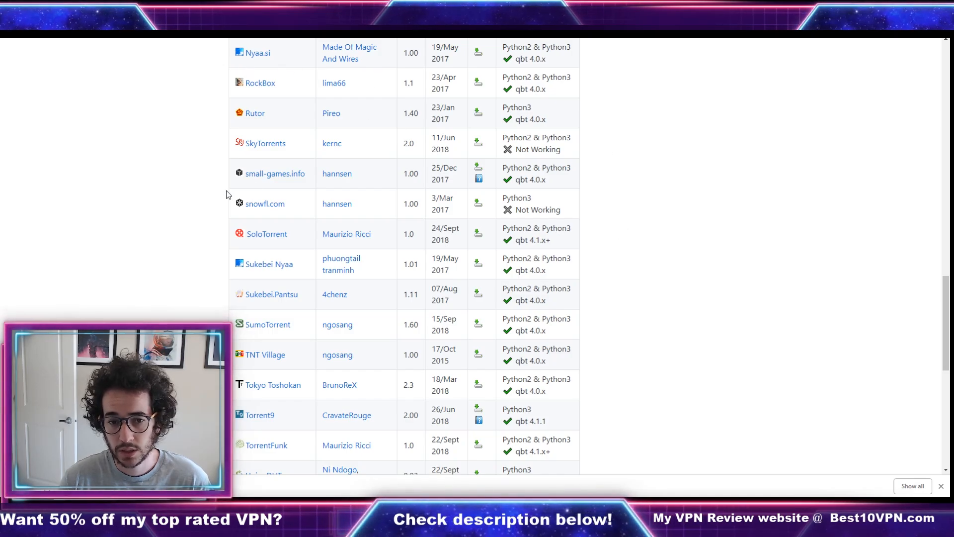
{"action": "mouse_move", "coordinate": [533, 213]}
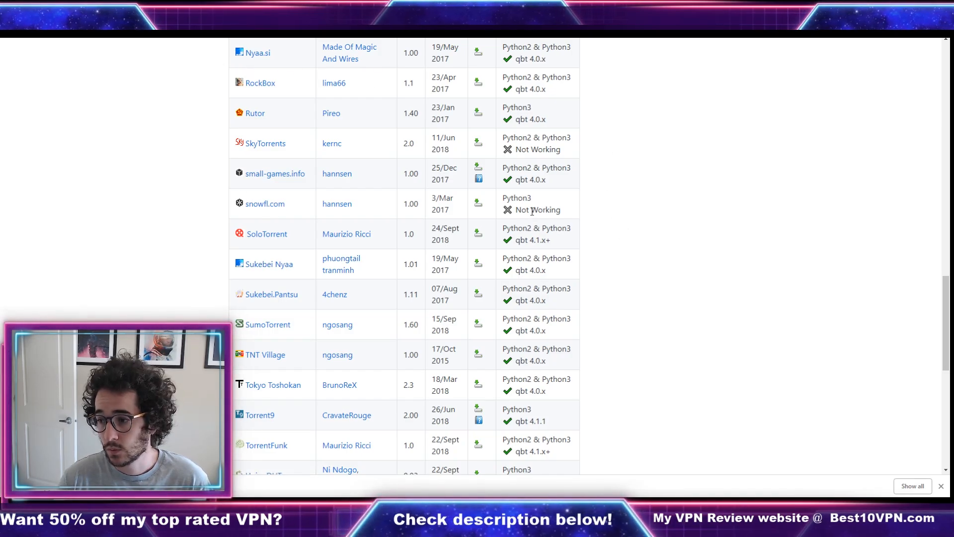
{"action": "mouse_move", "coordinate": [377, 205]}
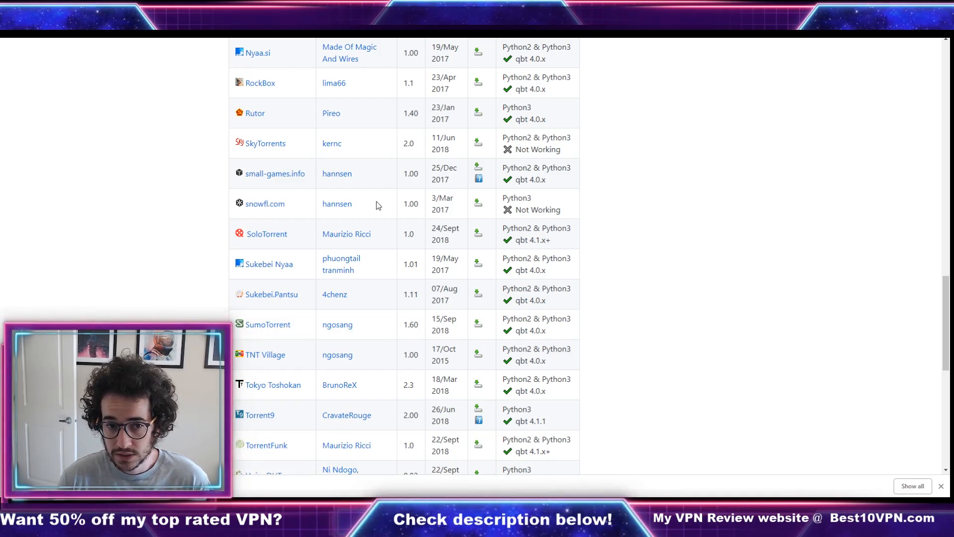
{"action": "scroll", "scroll_direction": "up", "scroll_amount": 3}
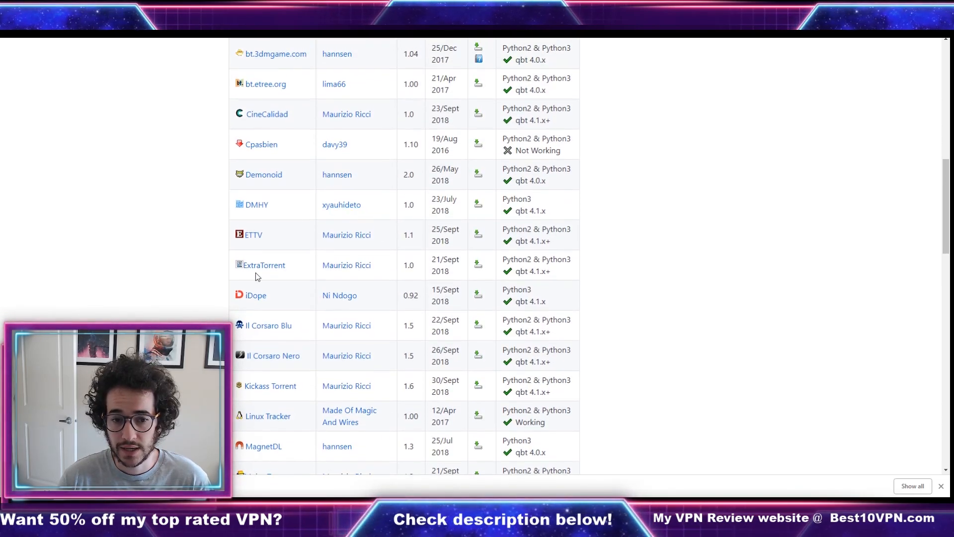
{"action": "mouse_move", "coordinate": [577, 227]}
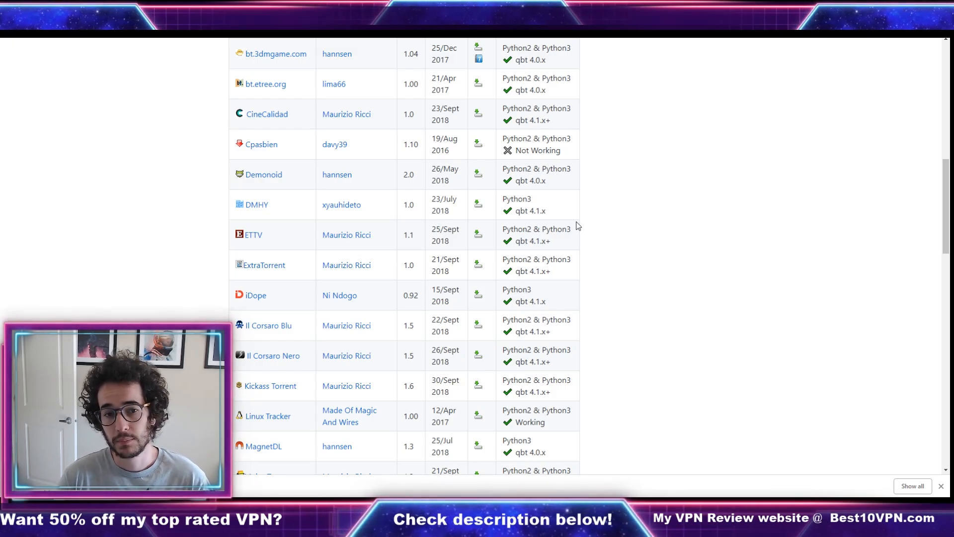
{"action": "mouse_move", "coordinate": [208, 163]}
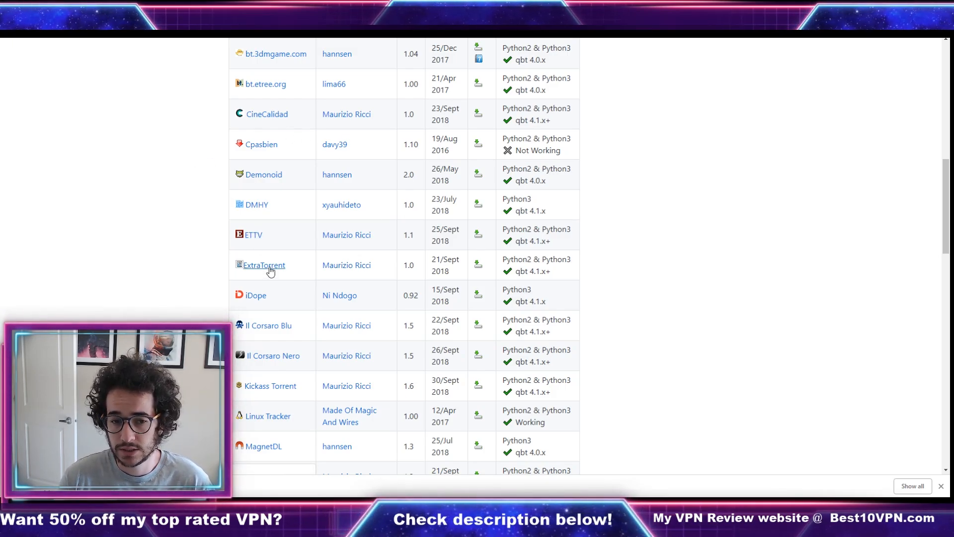
{"action": "right_click", "coordinate": [481, 265]}
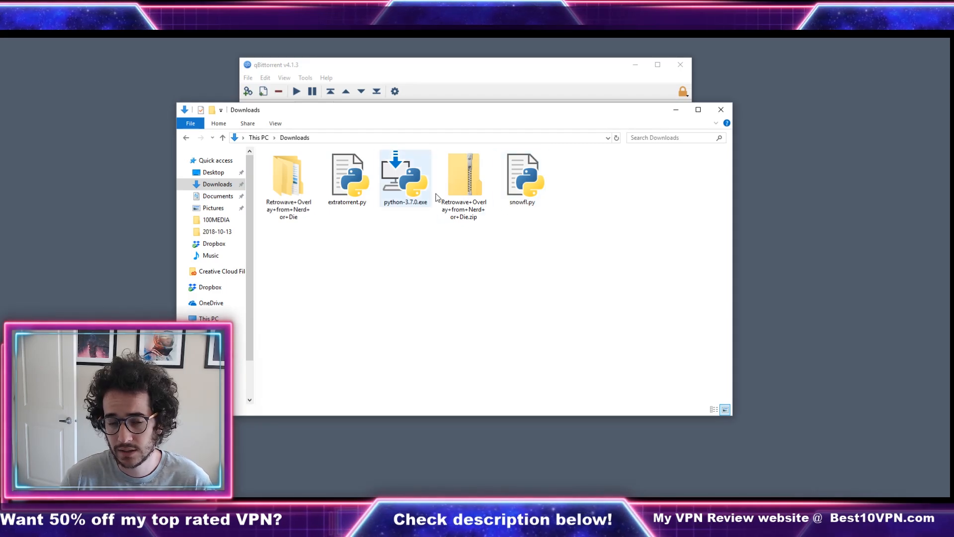
Install the ExtraTorrent plugin from the local extratorrent.py file alongside snowfl
{"action": "left_click", "coordinate": [347, 178]}
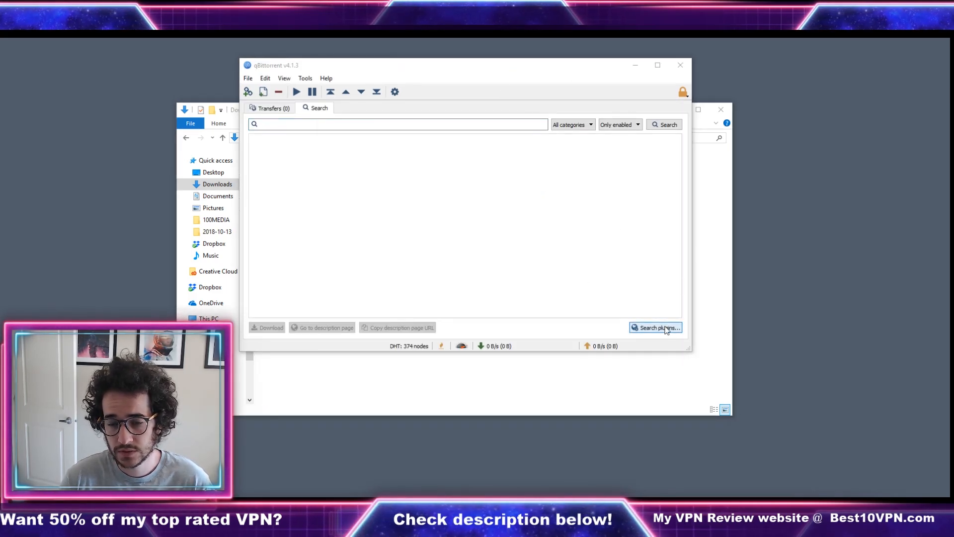
{"action": "left_click", "coordinate": [655, 327]}
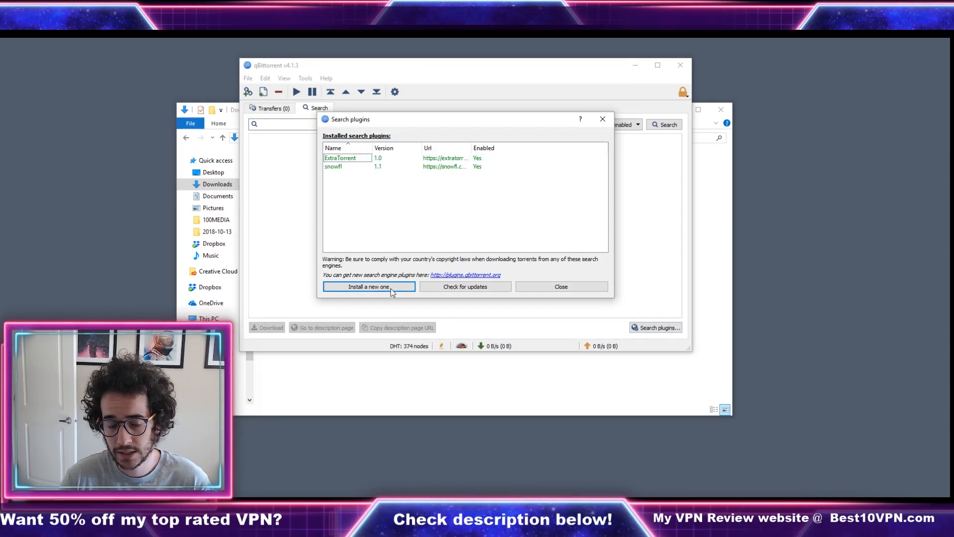
{"action": "left_click", "coordinate": [368, 287]}
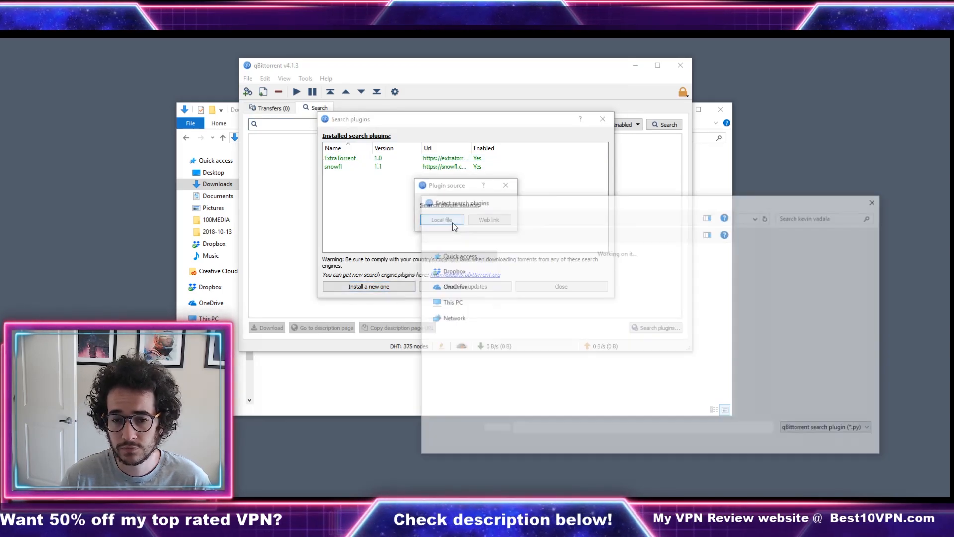
{"action": "left_click", "coordinate": [441, 220]}
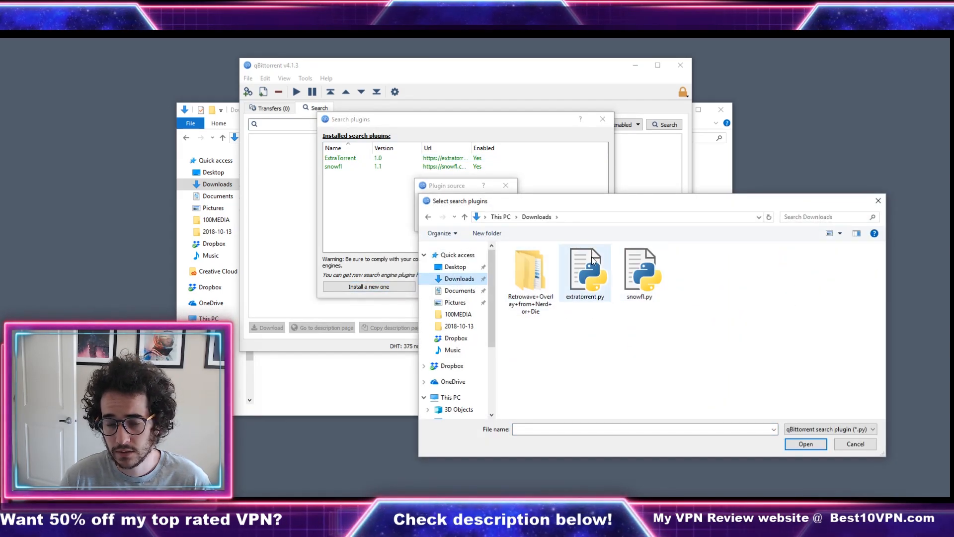
{"action": "left_click", "coordinate": [855, 444]}
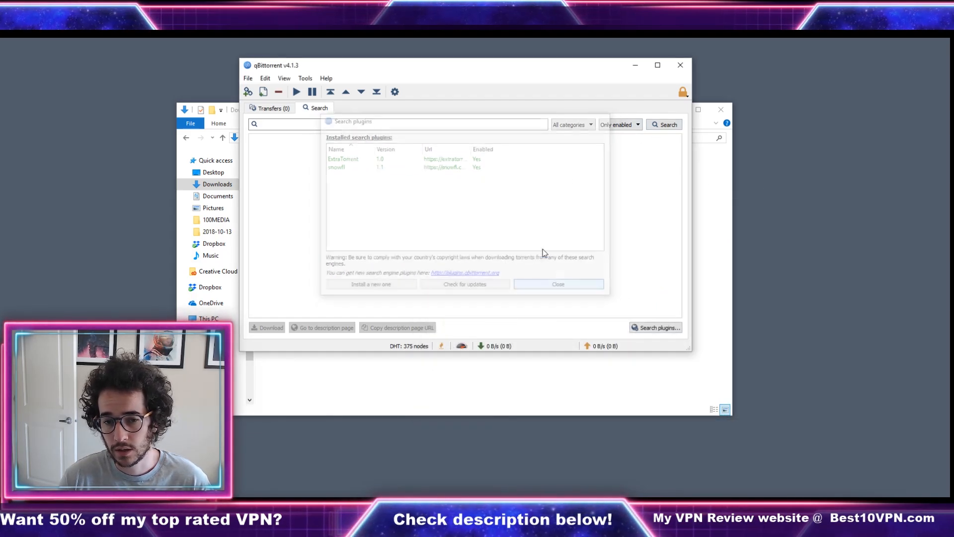
Search for 'ubuntu', returning 180 ExtraTorrent results
{"action": "left_click", "coordinate": [557, 284]}
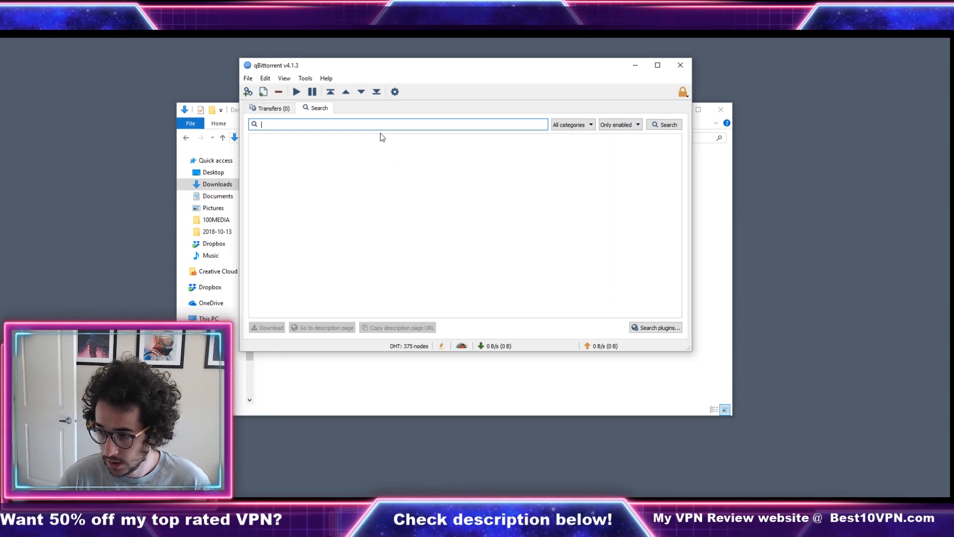
{"action": "type", "text": "ubuntu"}
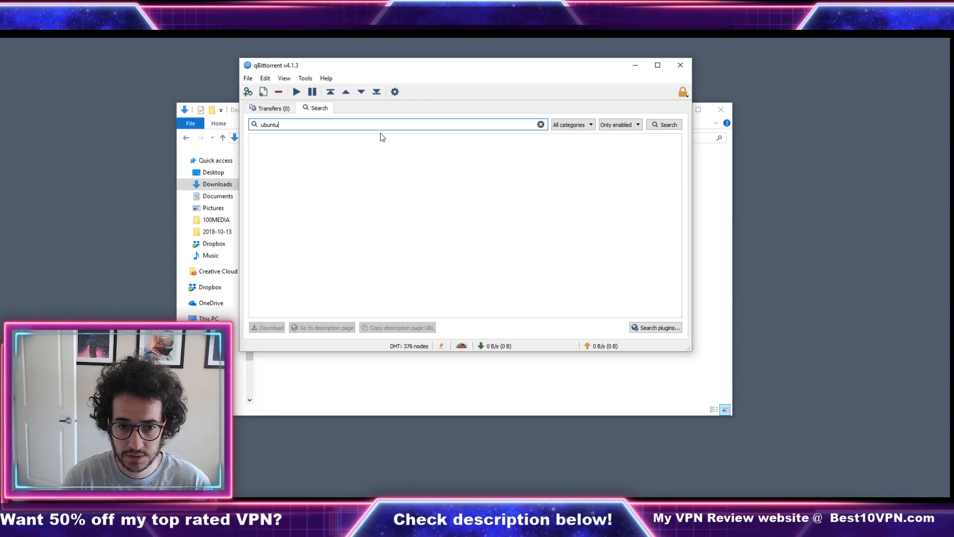
{"action": "left_click", "coordinate": [665, 125]}
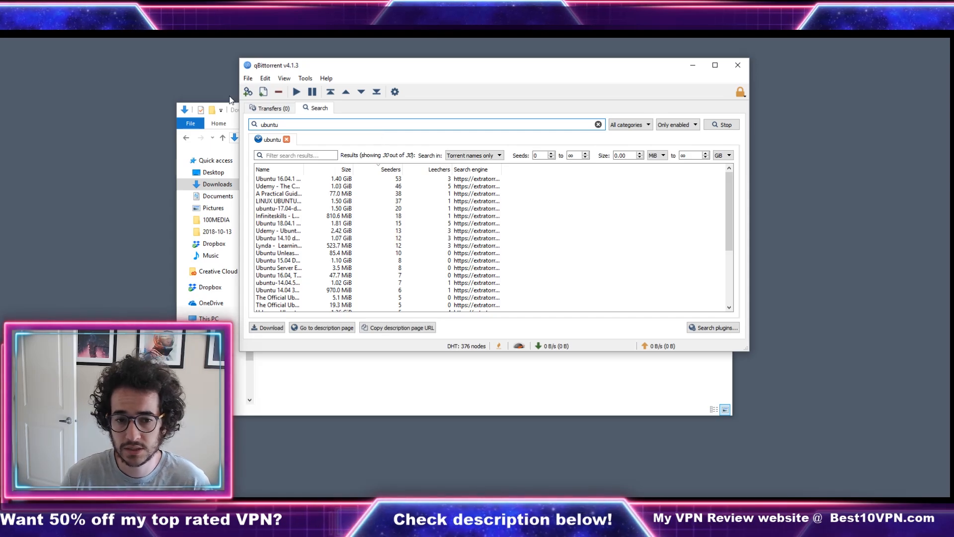
{"action": "left_click", "coordinate": [390, 169]}
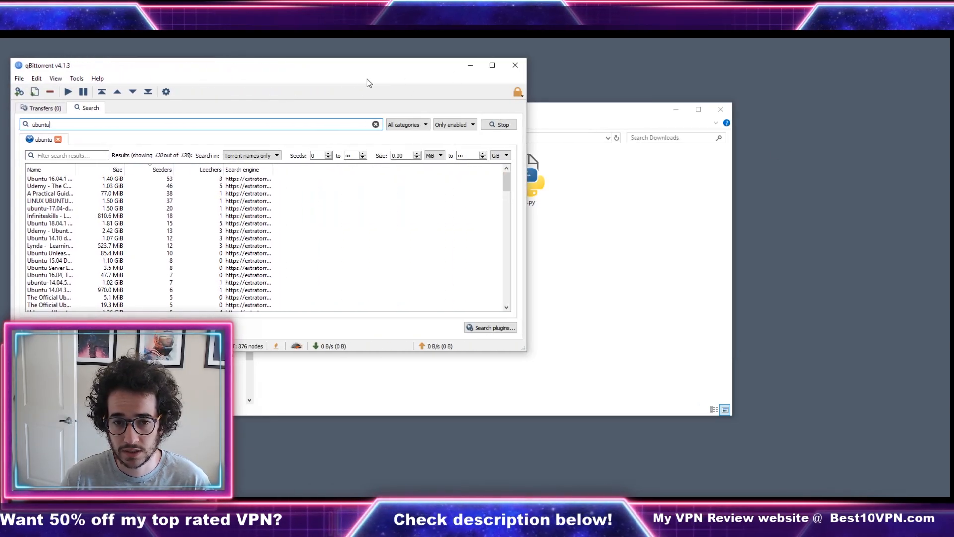
Keep the search on torrent names only and go to the Ubuntu 16.04.1 result's description page
{"action": "left_click", "coordinate": [511, 172]}
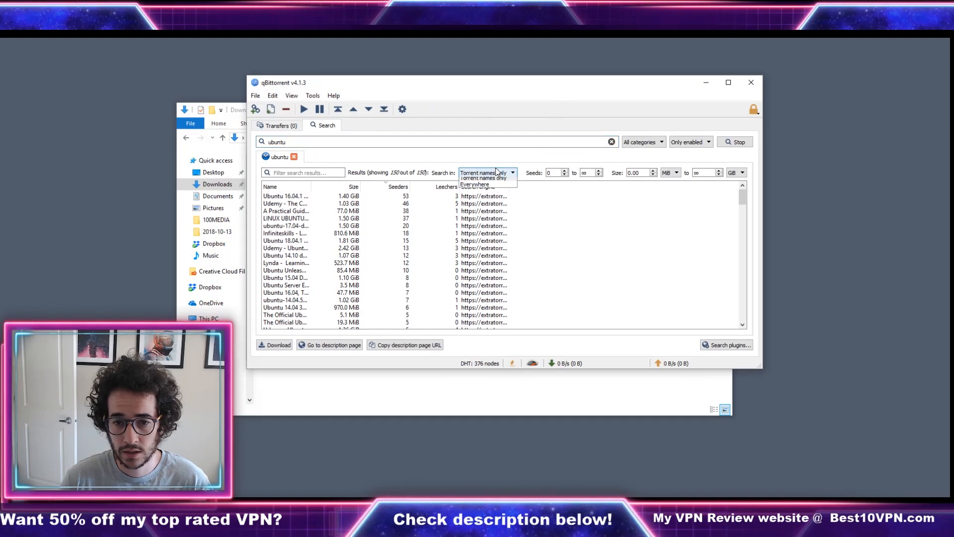
{"action": "left_click", "coordinate": [487, 173]}
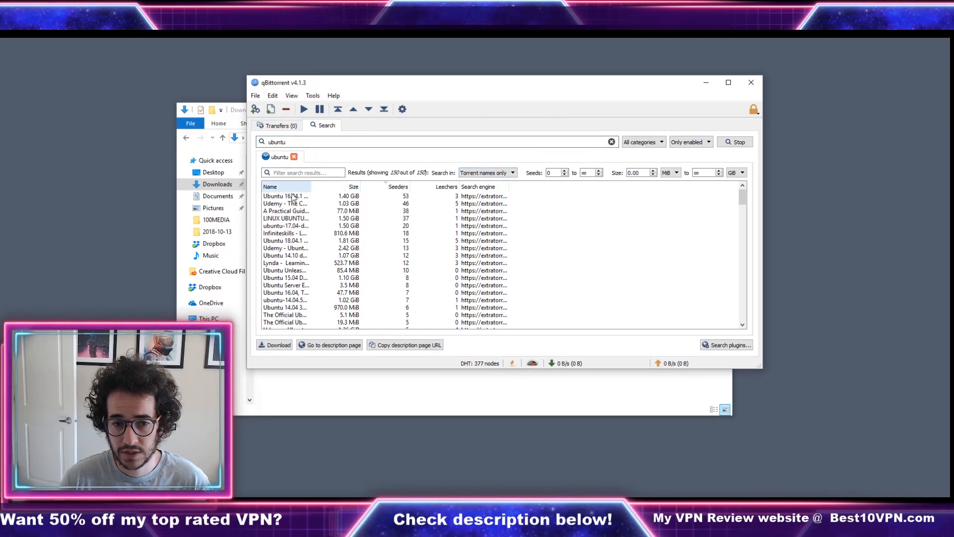
{"action": "left_click", "coordinate": [285, 196]}
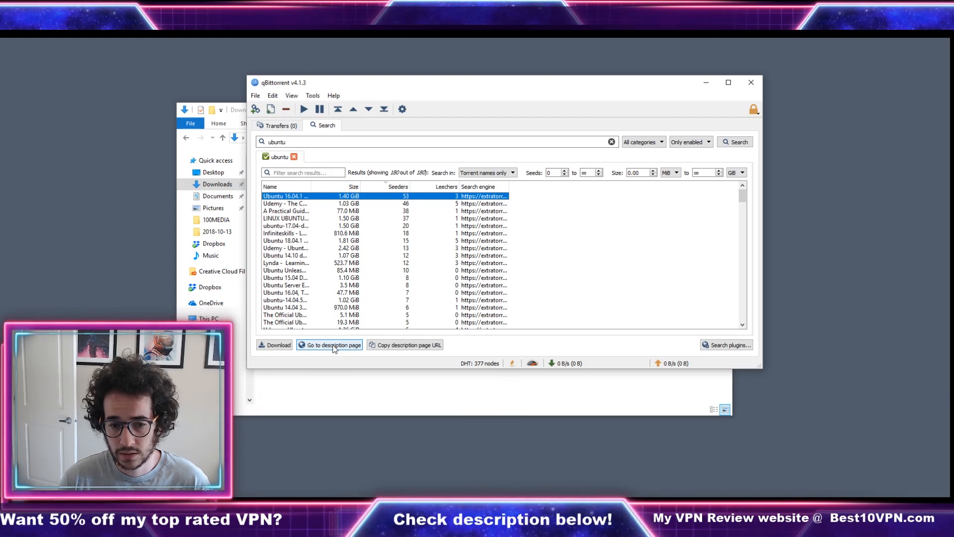
{"action": "left_click", "coordinate": [333, 345]}
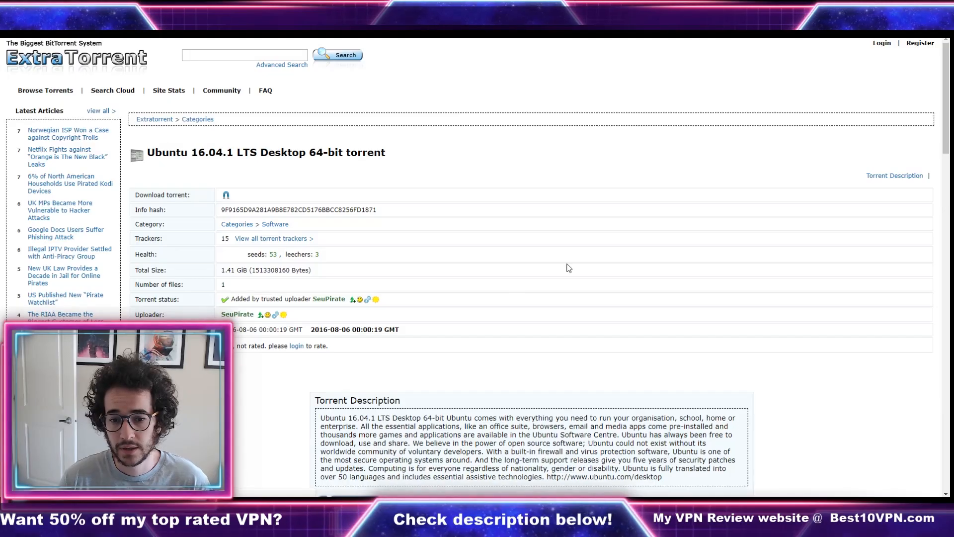
Read through the Ubuntu 16.04.1 LTS Desktop 64-bit description on ExtraTorrent
{"action": "scroll", "scroll_direction": "down", "scroll_amount": 3}
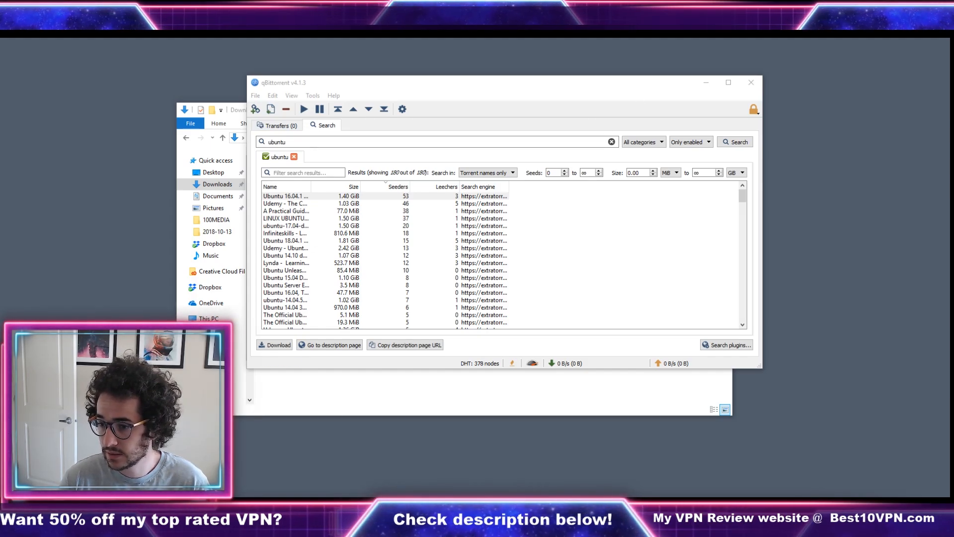
Return to the GitHub plugin list and look back through the table from iDope onward
{"action": "left_click", "coordinate": [730, 345]}
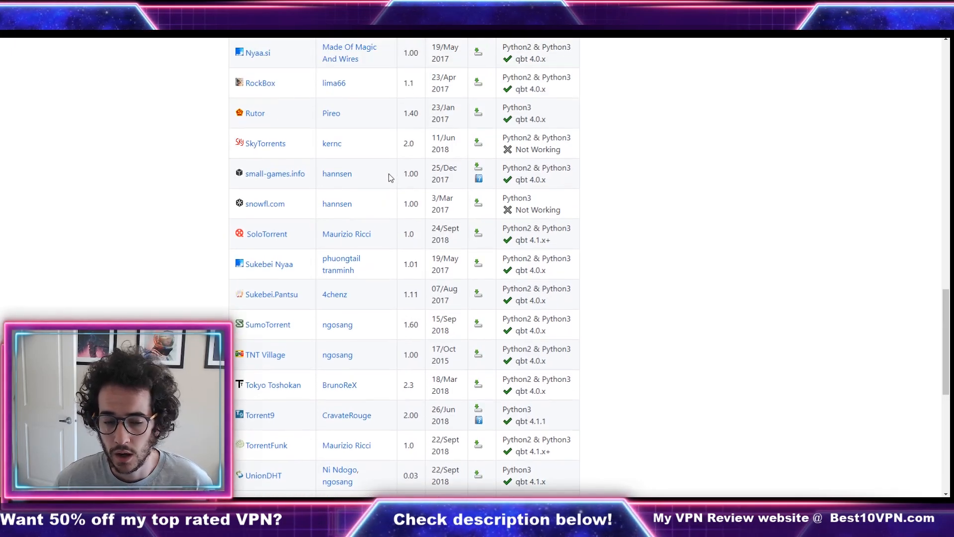
{"action": "scroll", "scroll_direction": "up", "scroll_amount": 3}
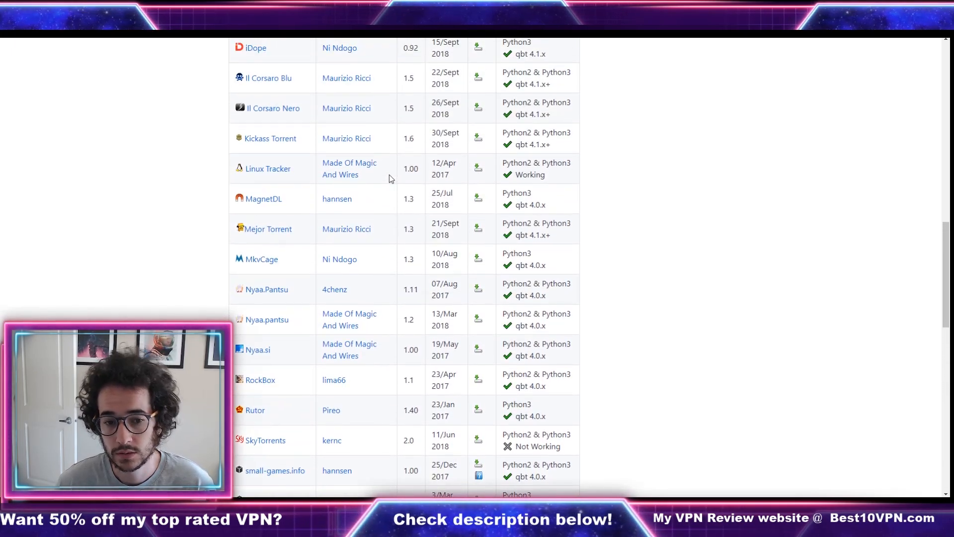